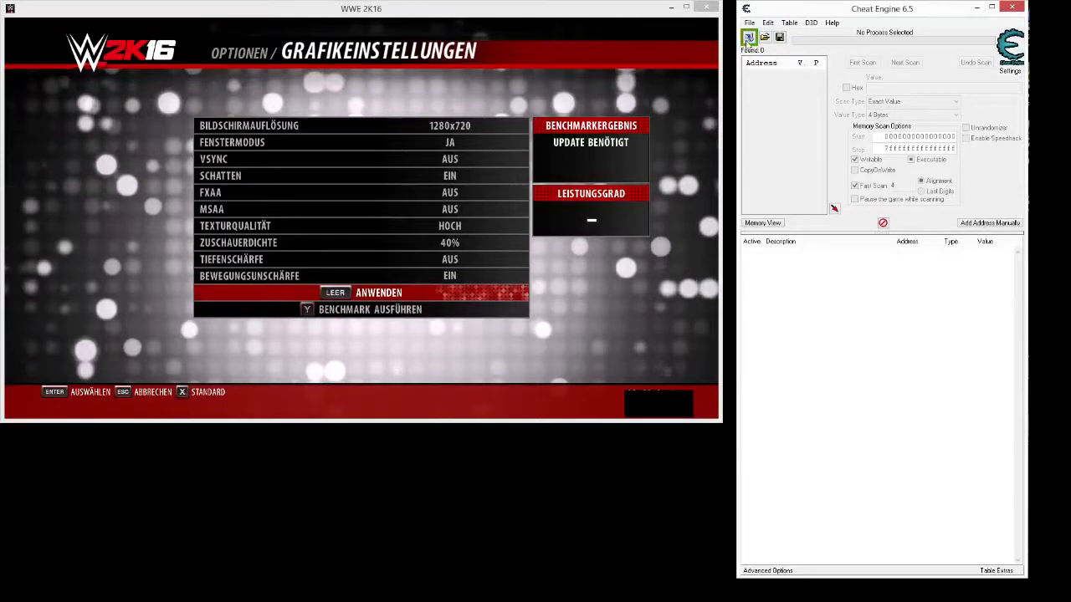
- Attach Cheat Engine to the running WWE2K16.exe process from the Process List
left_click(749, 37)
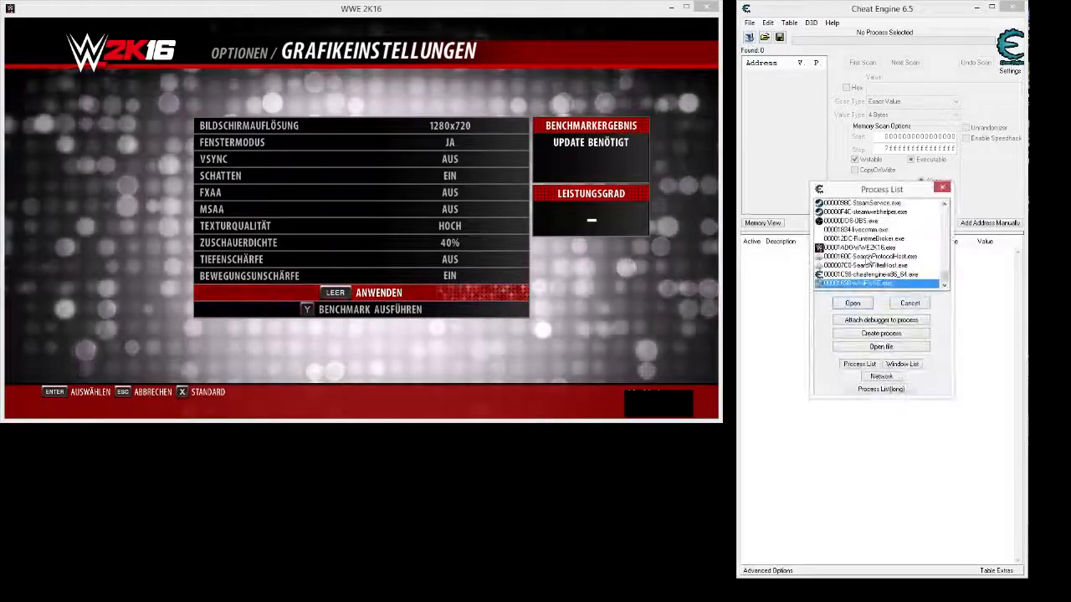
left_click(851, 303)
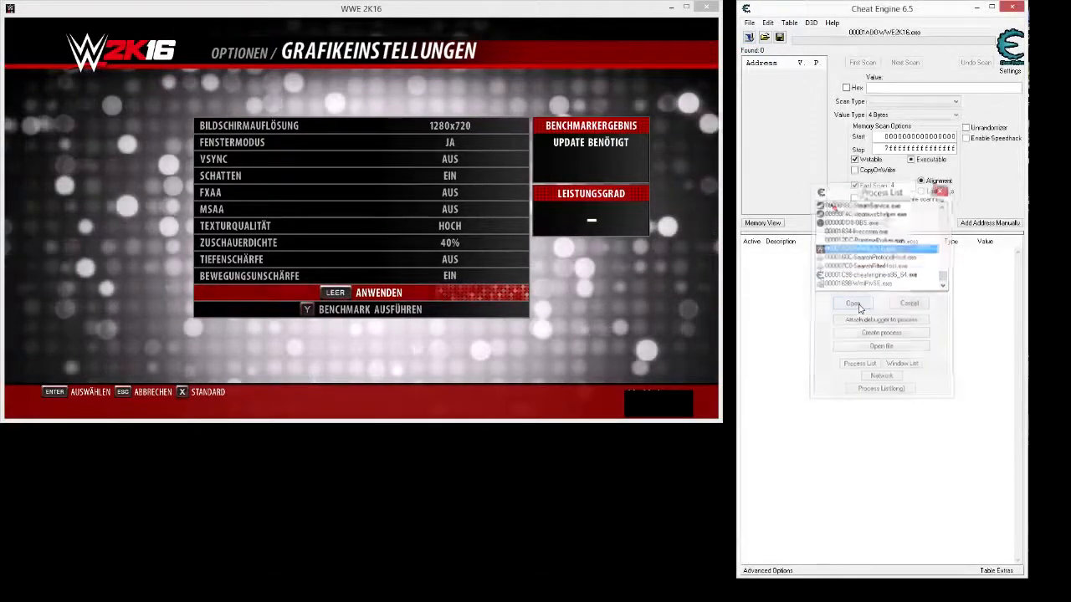
left_click(852, 303)
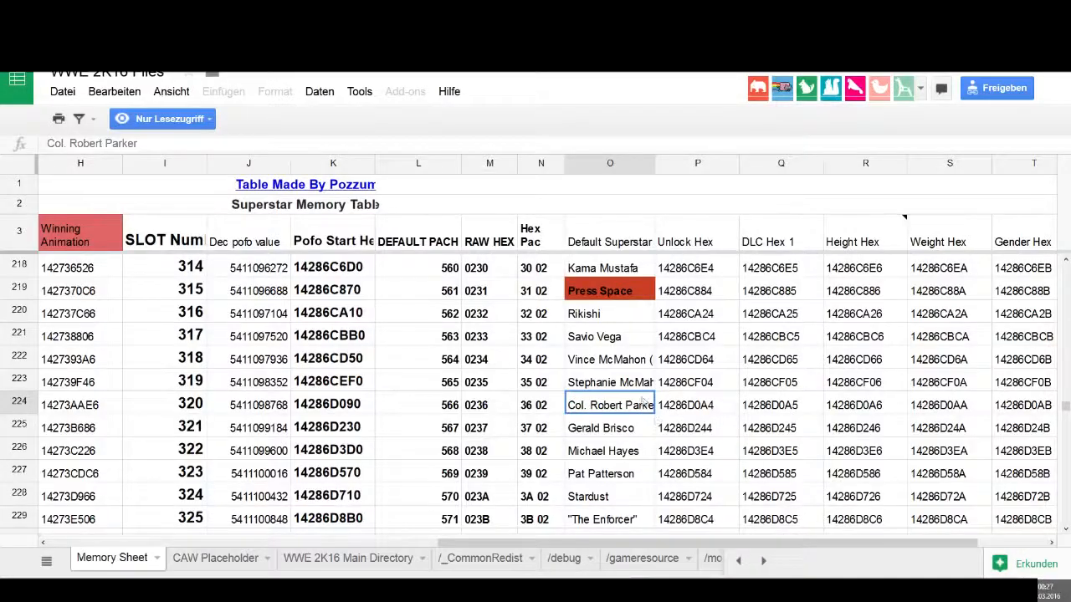
- Select Gerald Brisco's row showing slot 321 and unlock address 14286D244
left_click(609, 429)
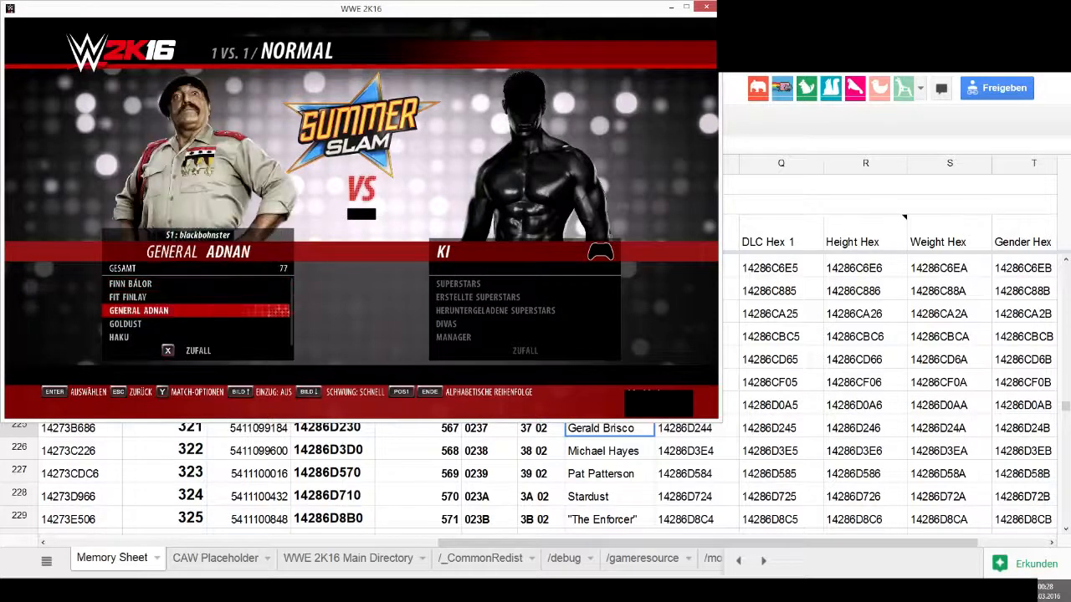
- Leave the one-versus-one superstar selection screen in the game
key("up")
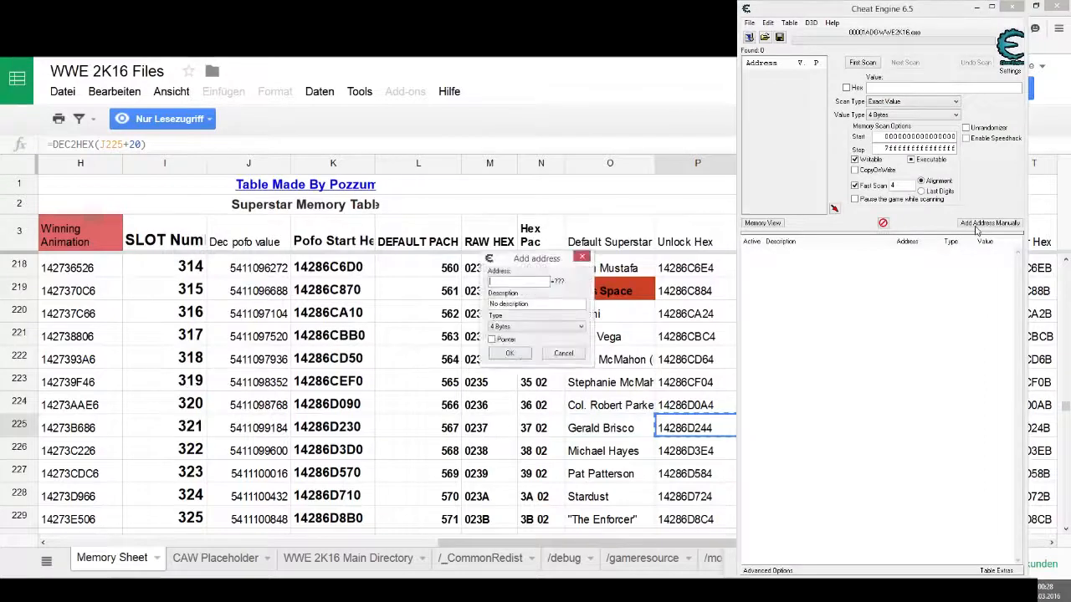
- Add a 2-byte entry at 14286D244 described as Gerald Brisco Unlock
type("14286D244")
left_click(537, 302)
type("Fel")
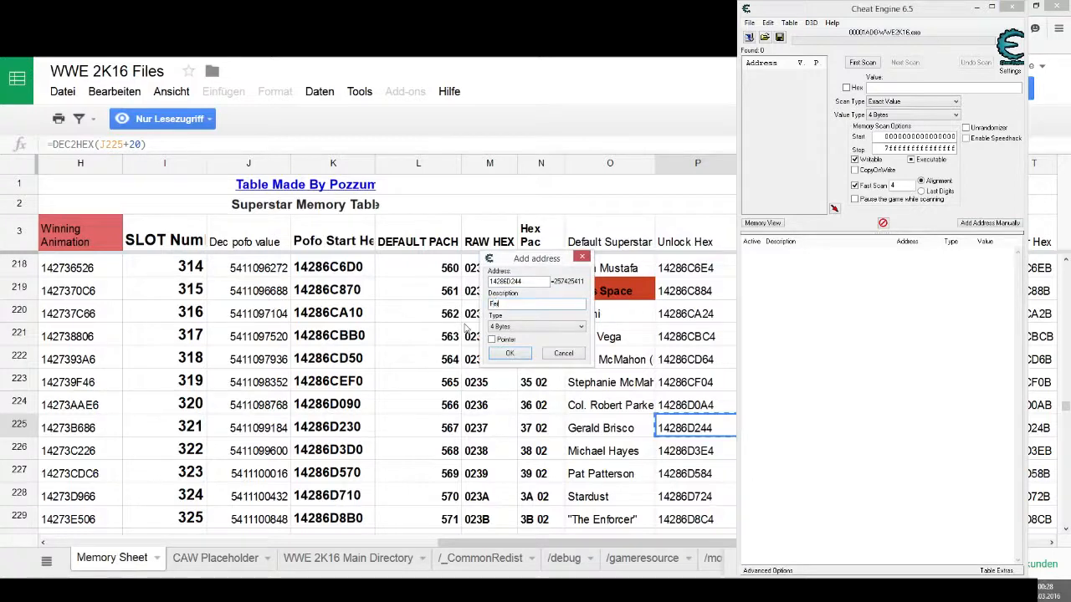
type("Geral")
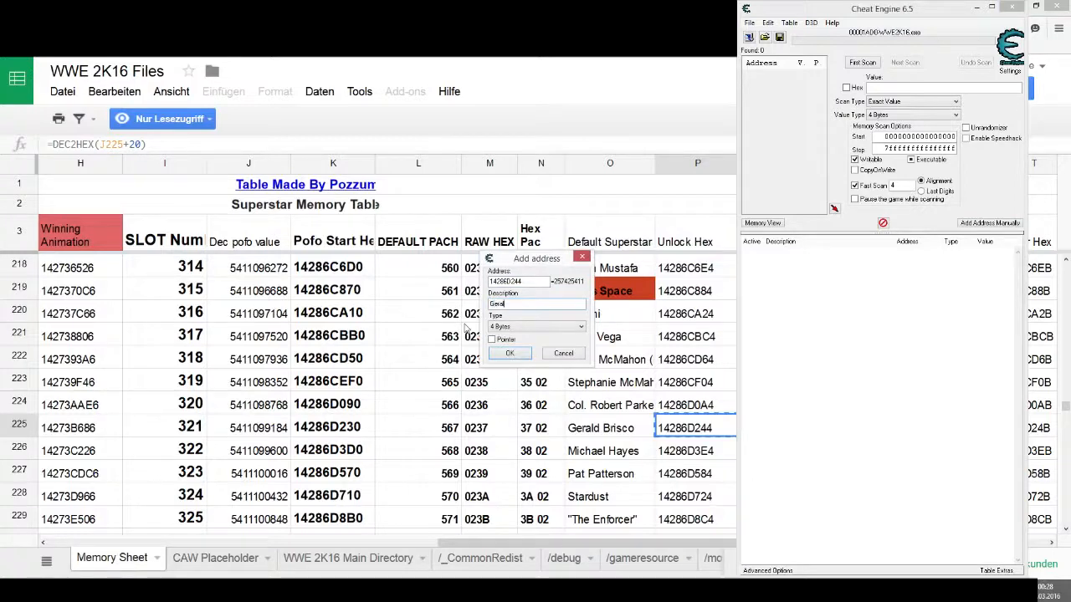
type("Gerald Brisco Un")
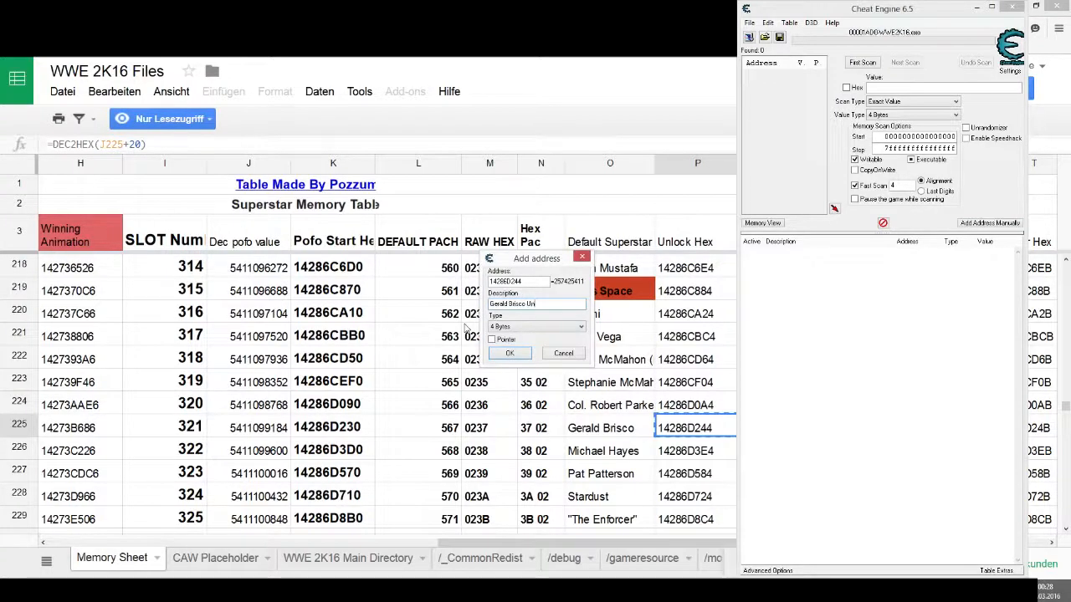
left_click(578, 326)
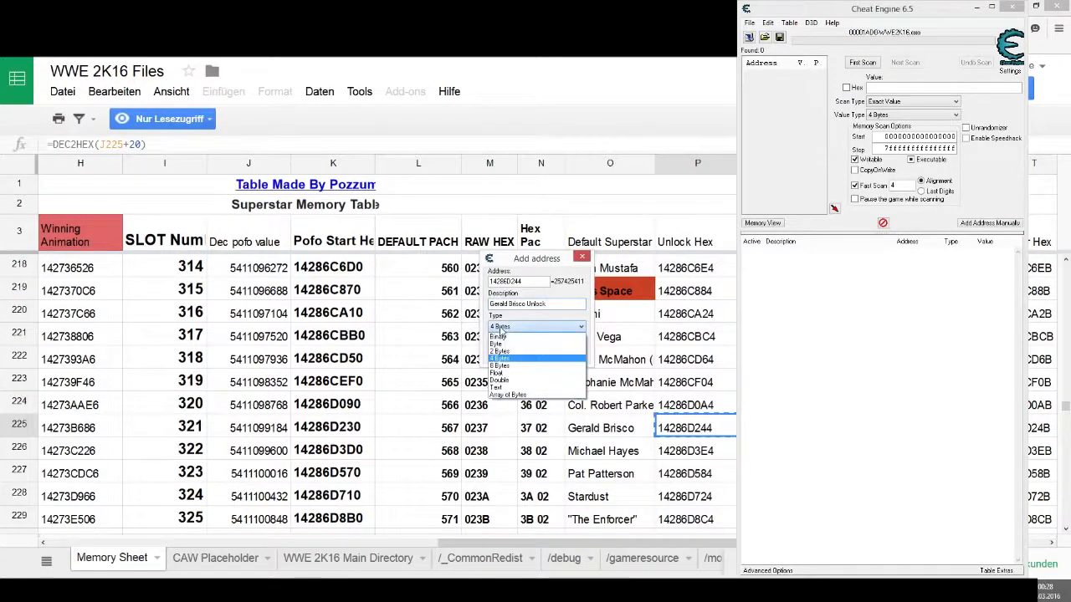
left_click(499, 365)
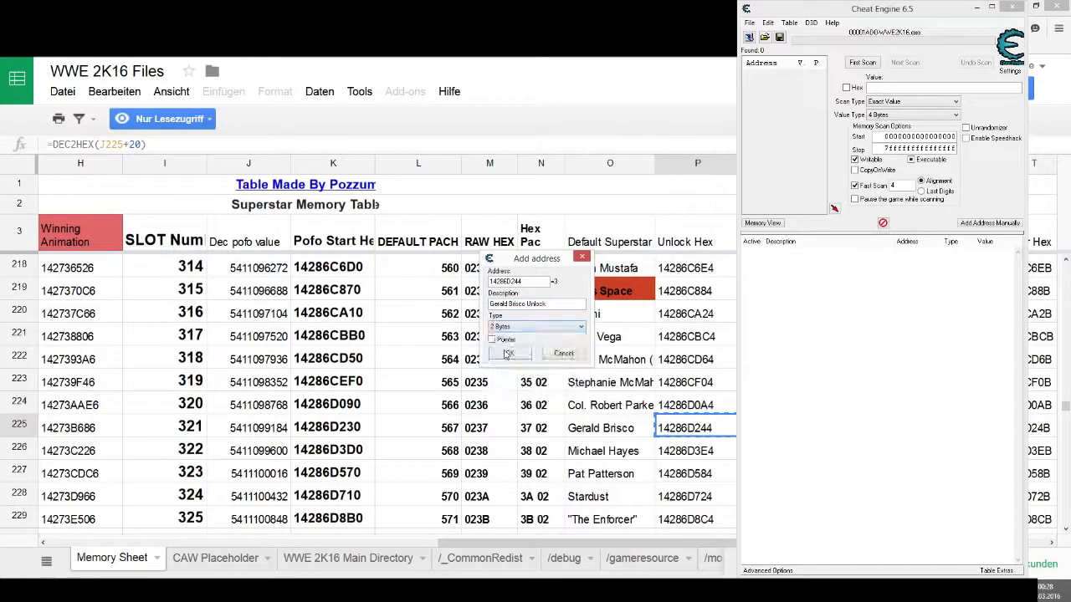
left_click(509, 351)
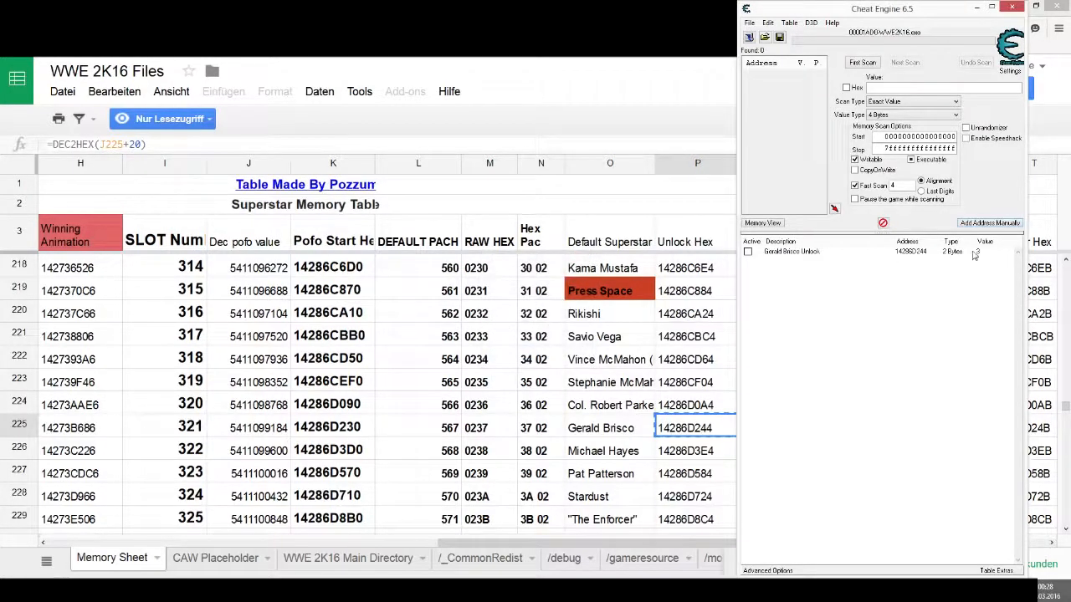
- Confirm the unlock entry as 2 Bytes, activate it, and select entrance address 14273BB94 in the sheet
double_click(950, 251)
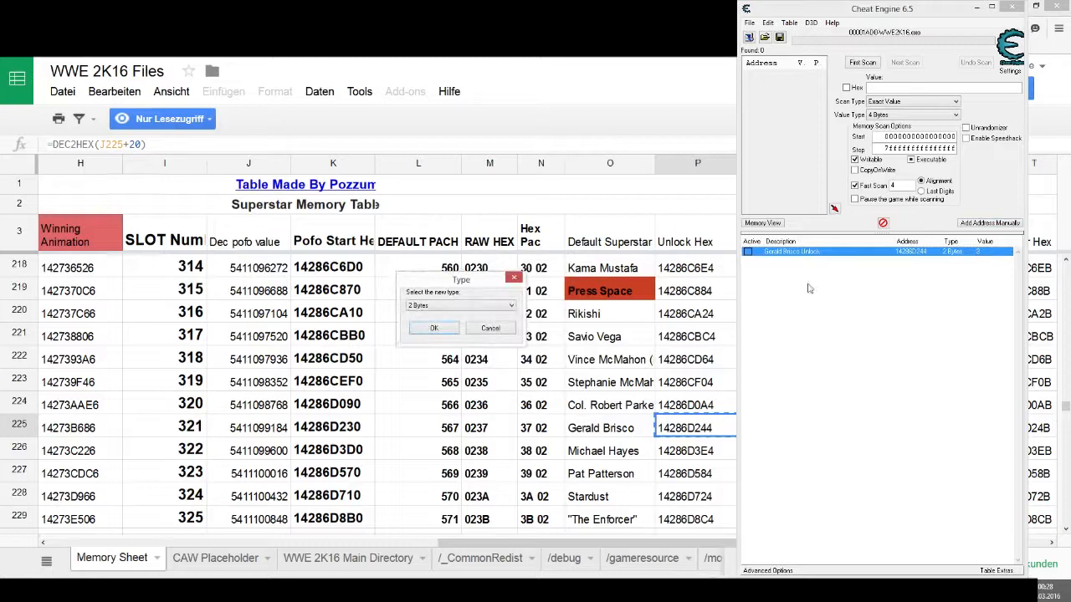
left_click(433, 326)
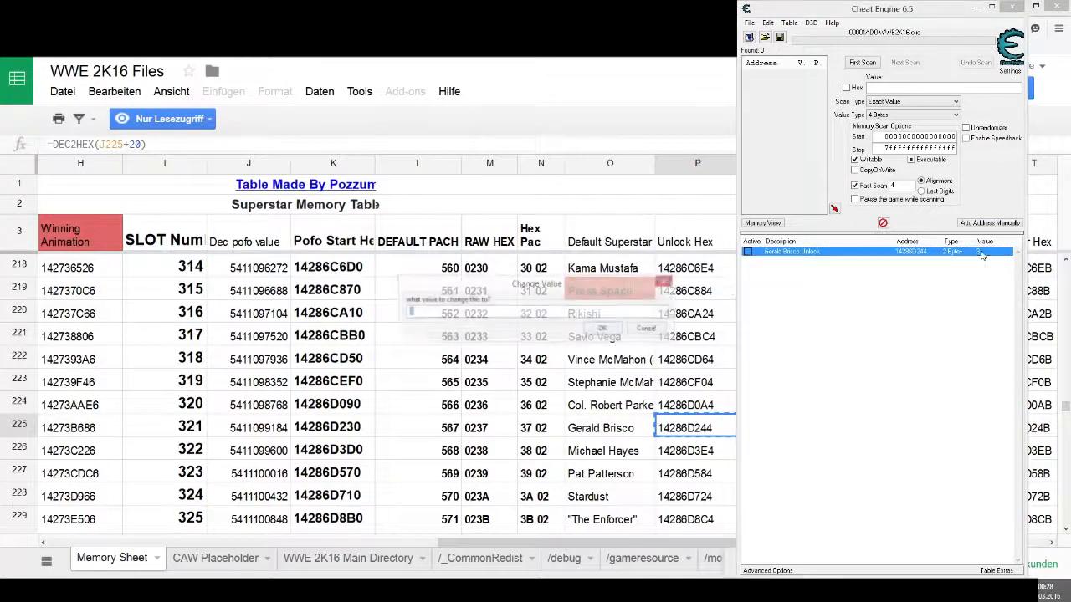
left_click(646, 326)
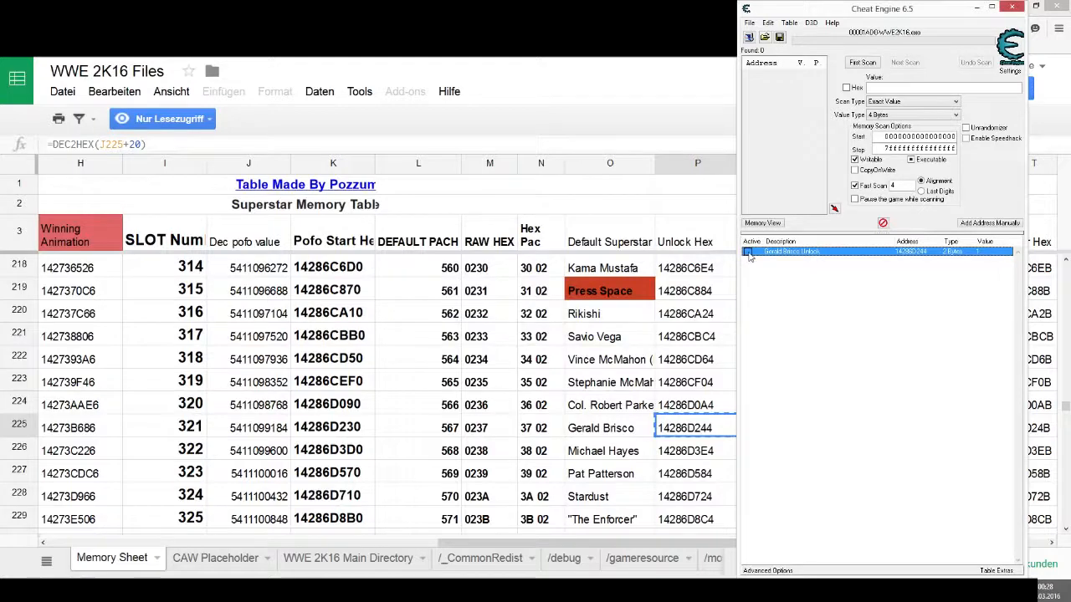
left_click(748, 251)
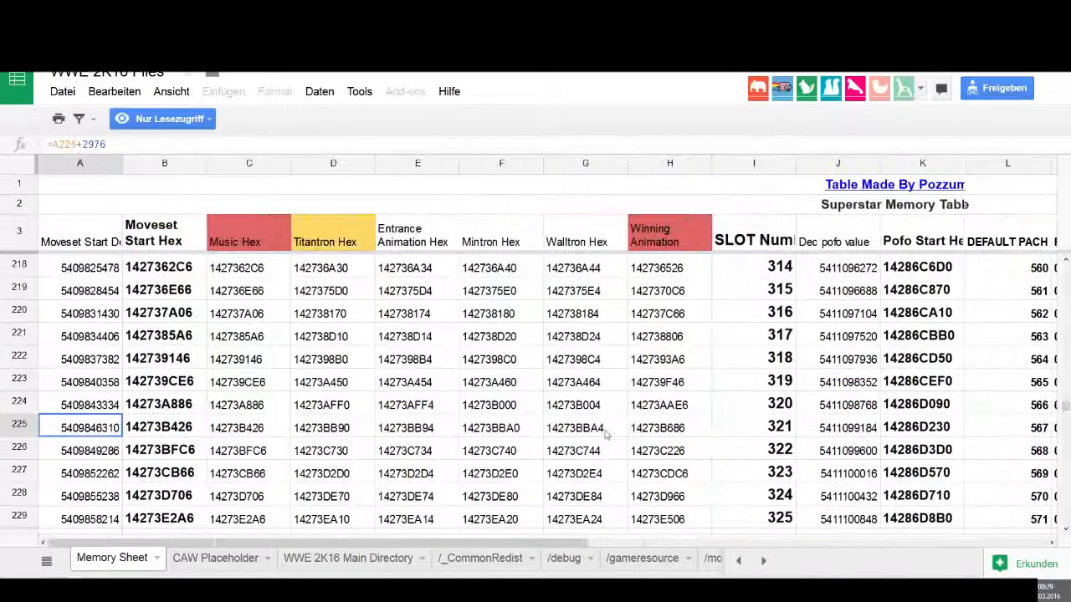
left_click(418, 428)
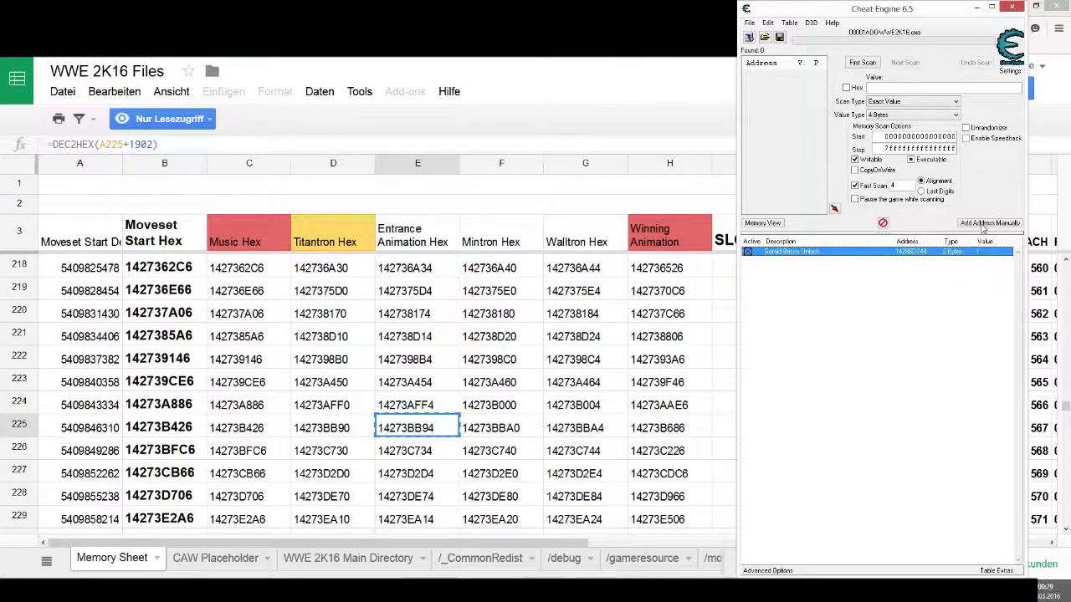
- Add a 2-byte entry at 14273BB94 described as Gerald Brisco Entrance
left_click(990, 223)
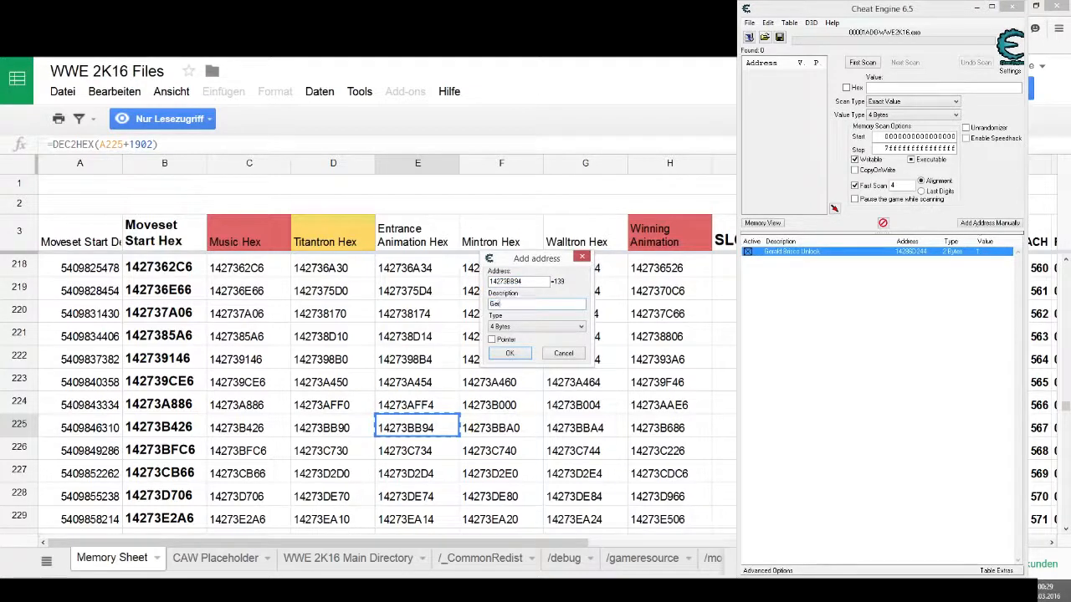
type("Gerald Brisco")
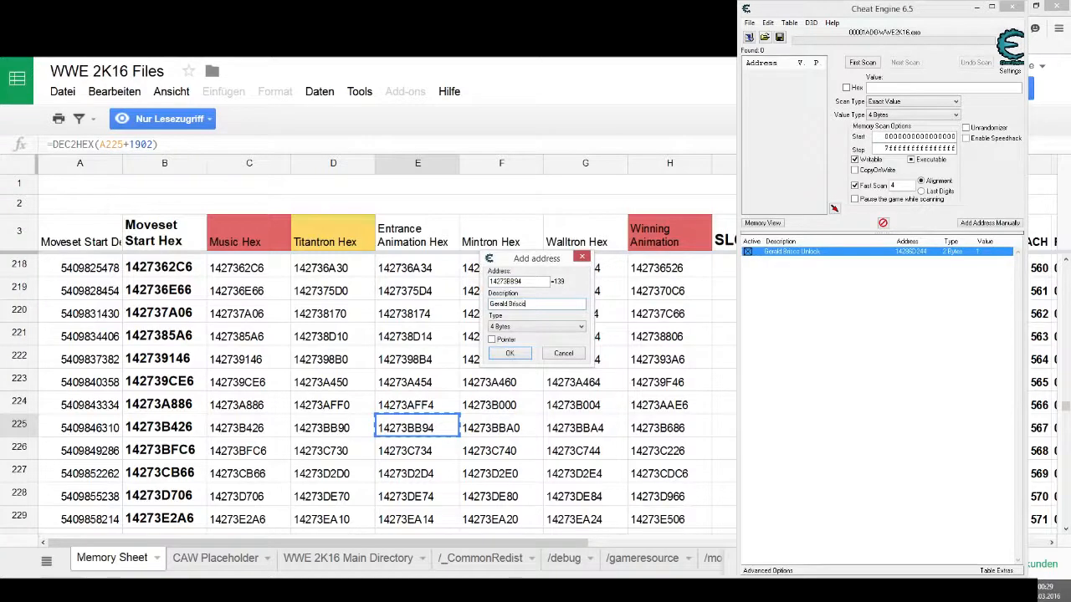
type("Entrance")
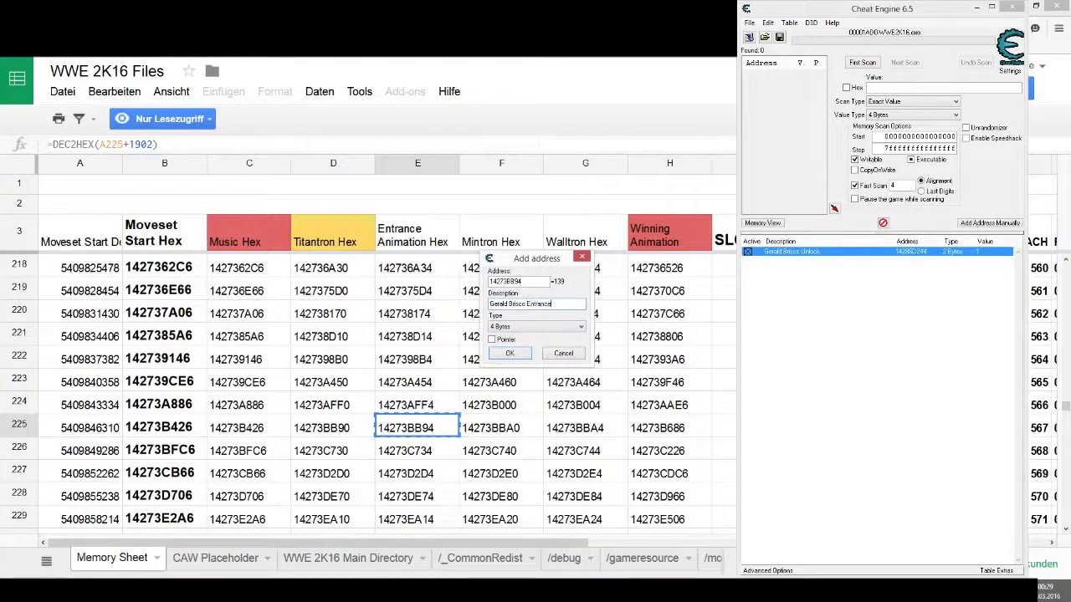
left_click(535, 327)
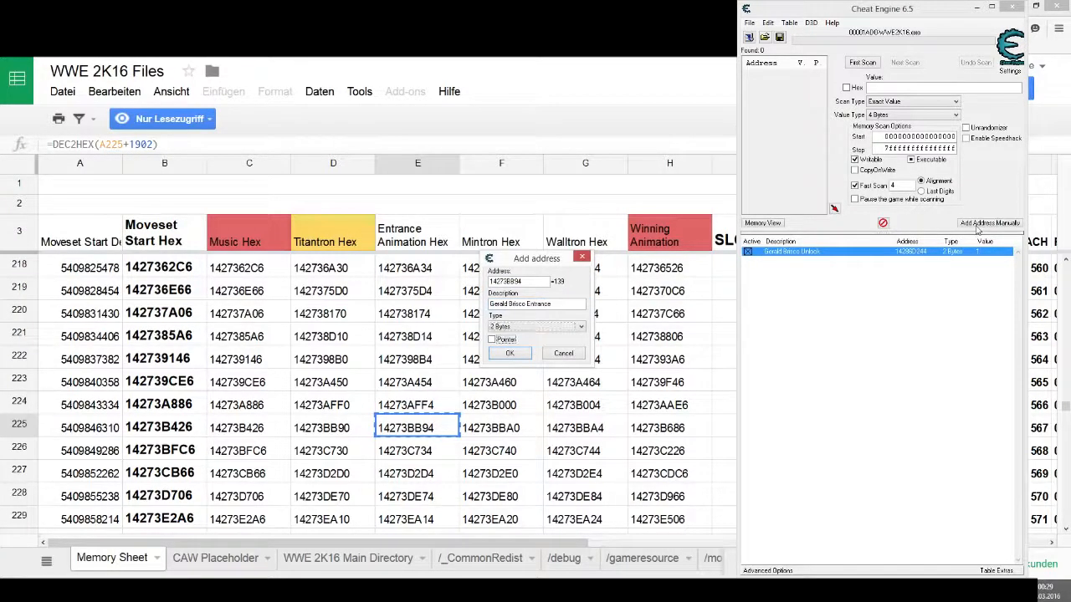
left_click(508, 351)
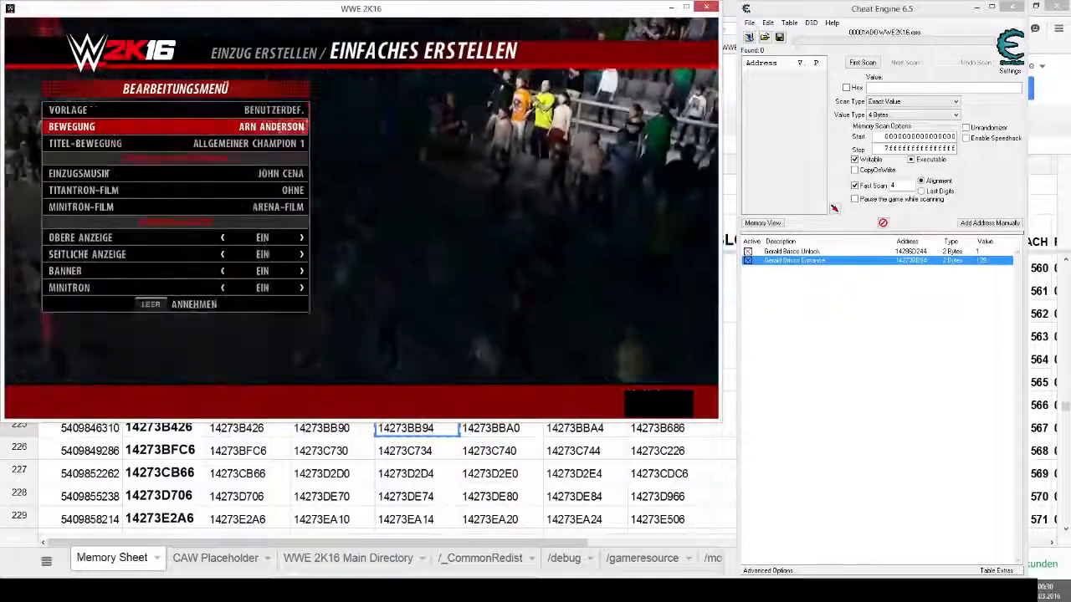
left_click(79, 172)
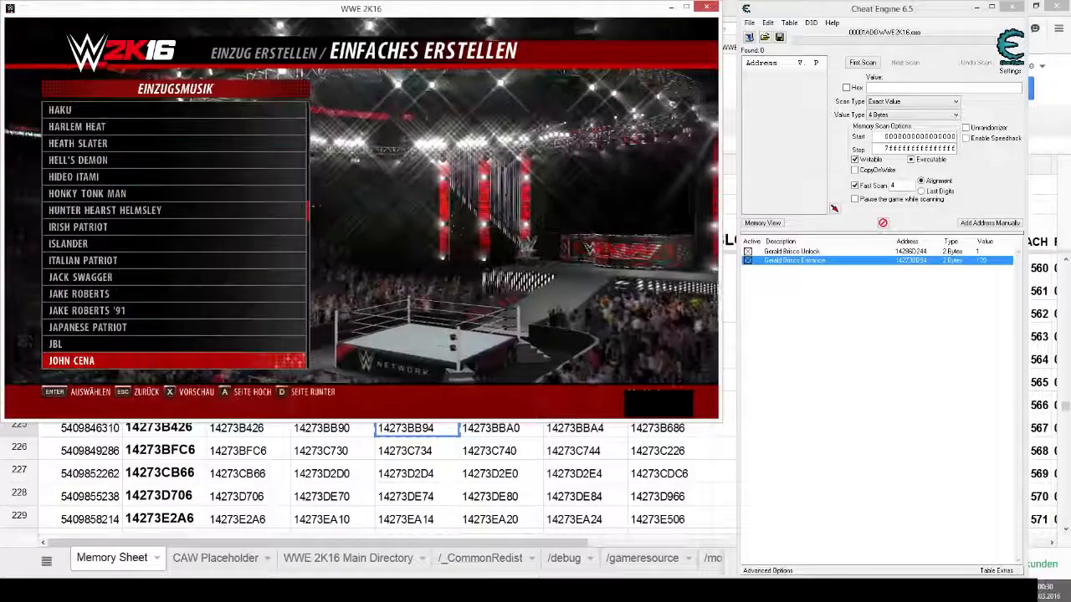